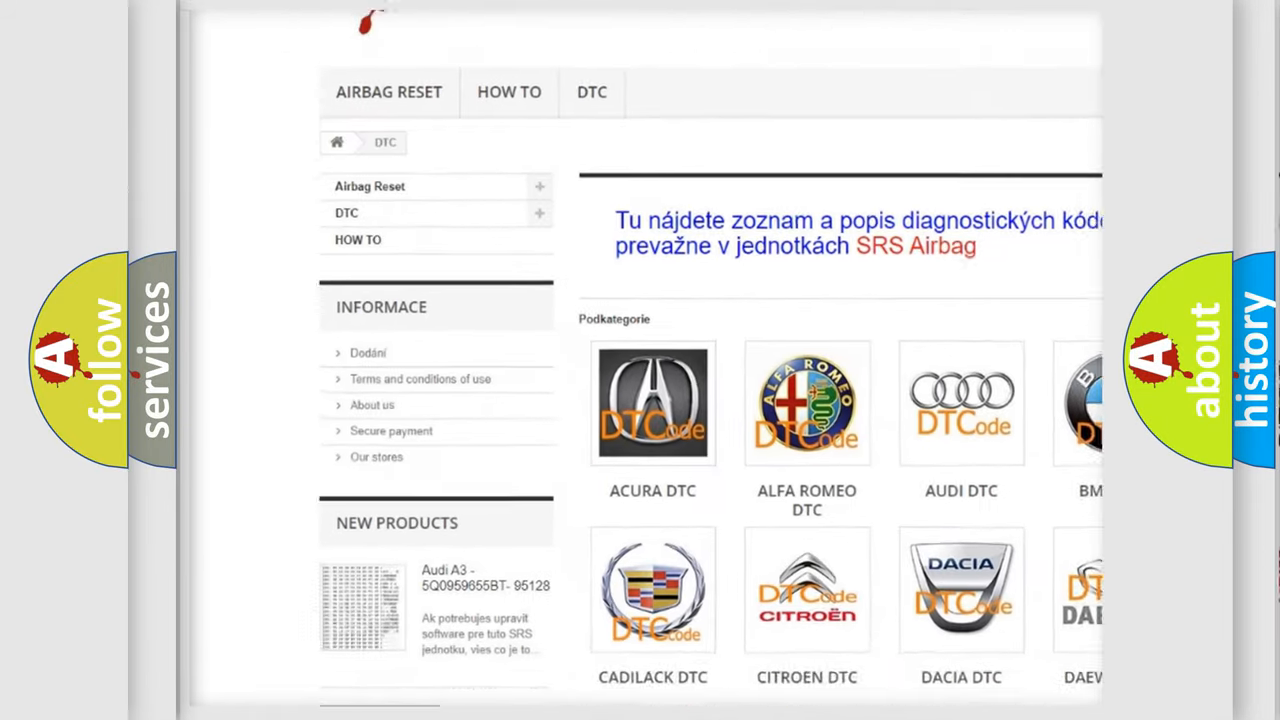
scroll(down, 3)
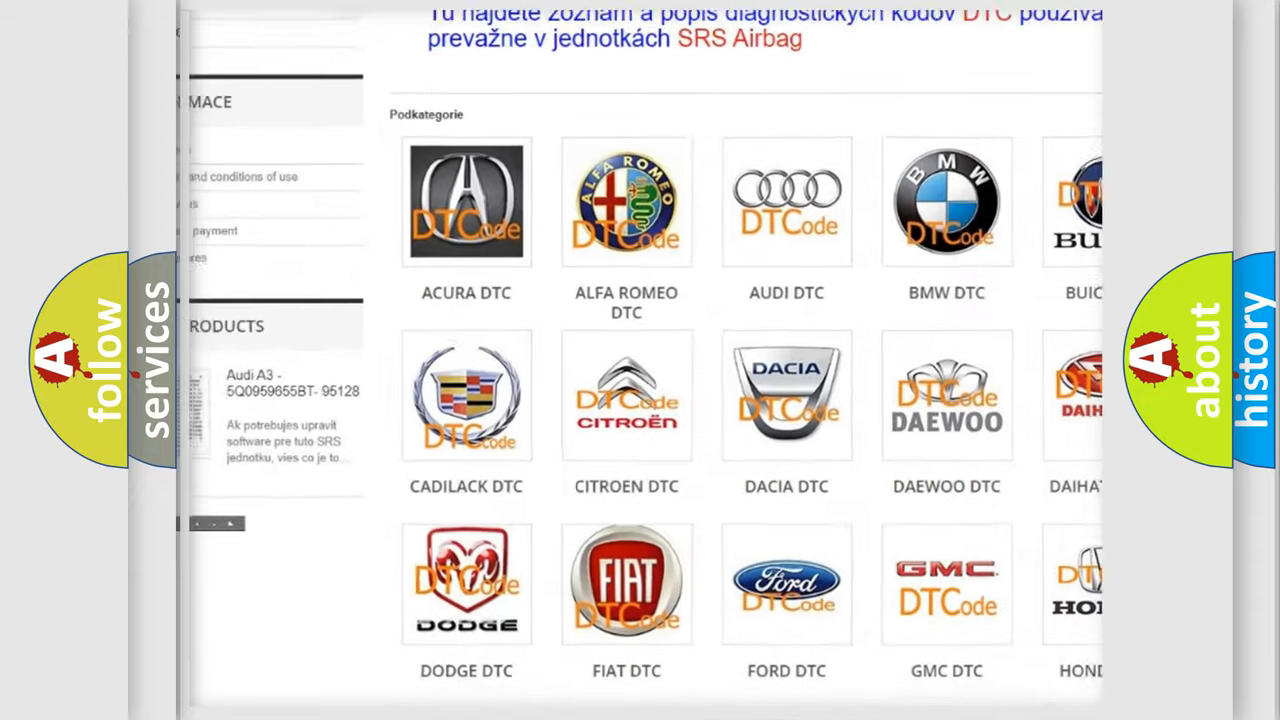
scroll(down, 3)
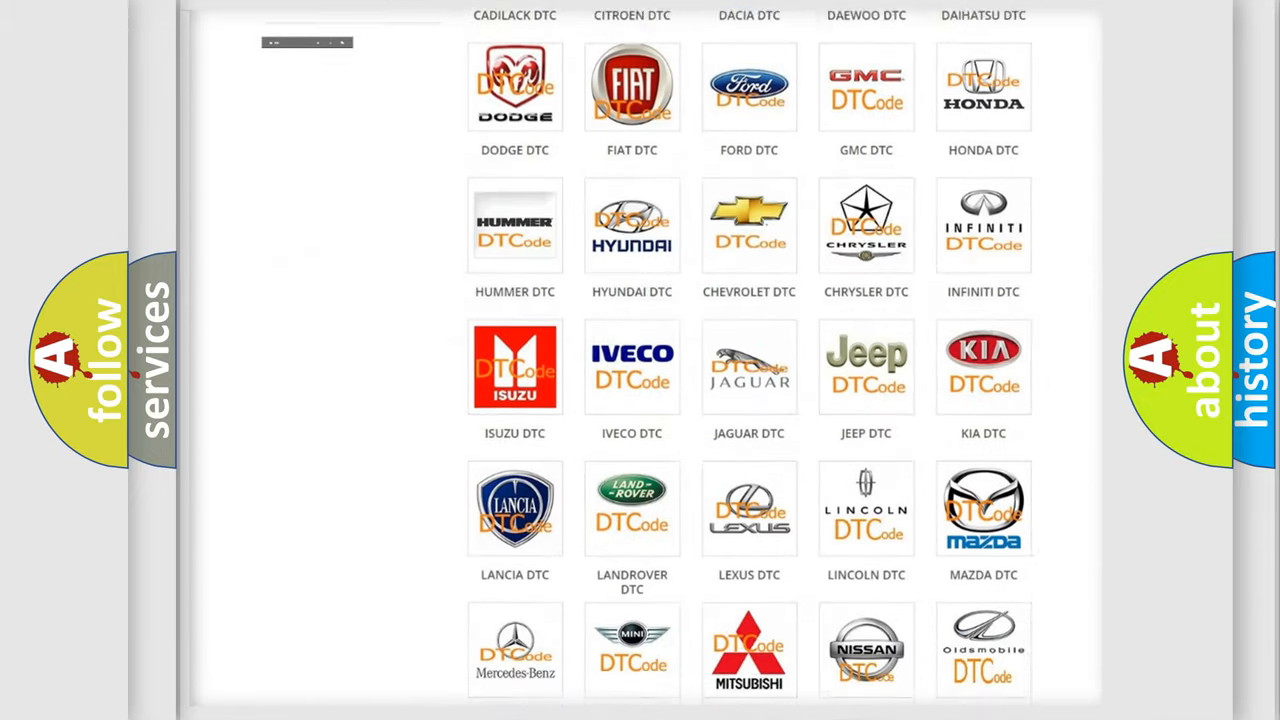
scroll(down, 3)
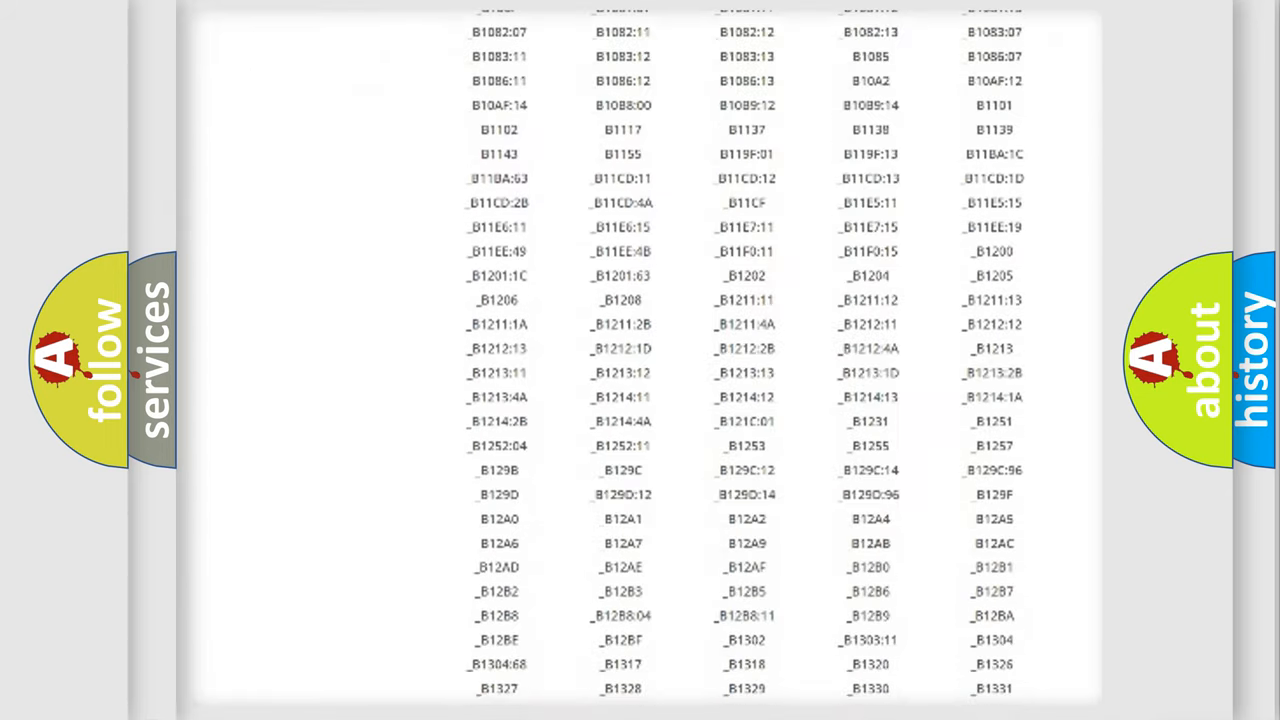
scroll(down, 3)
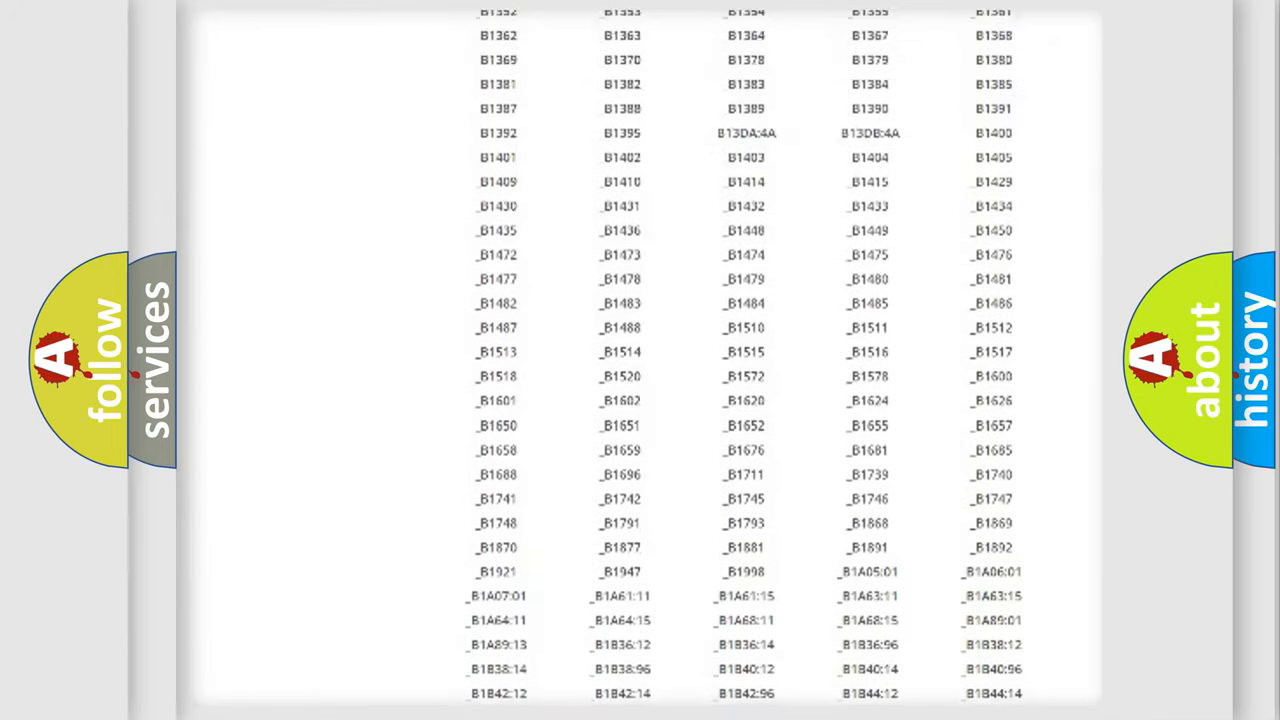
scroll(up, 3)
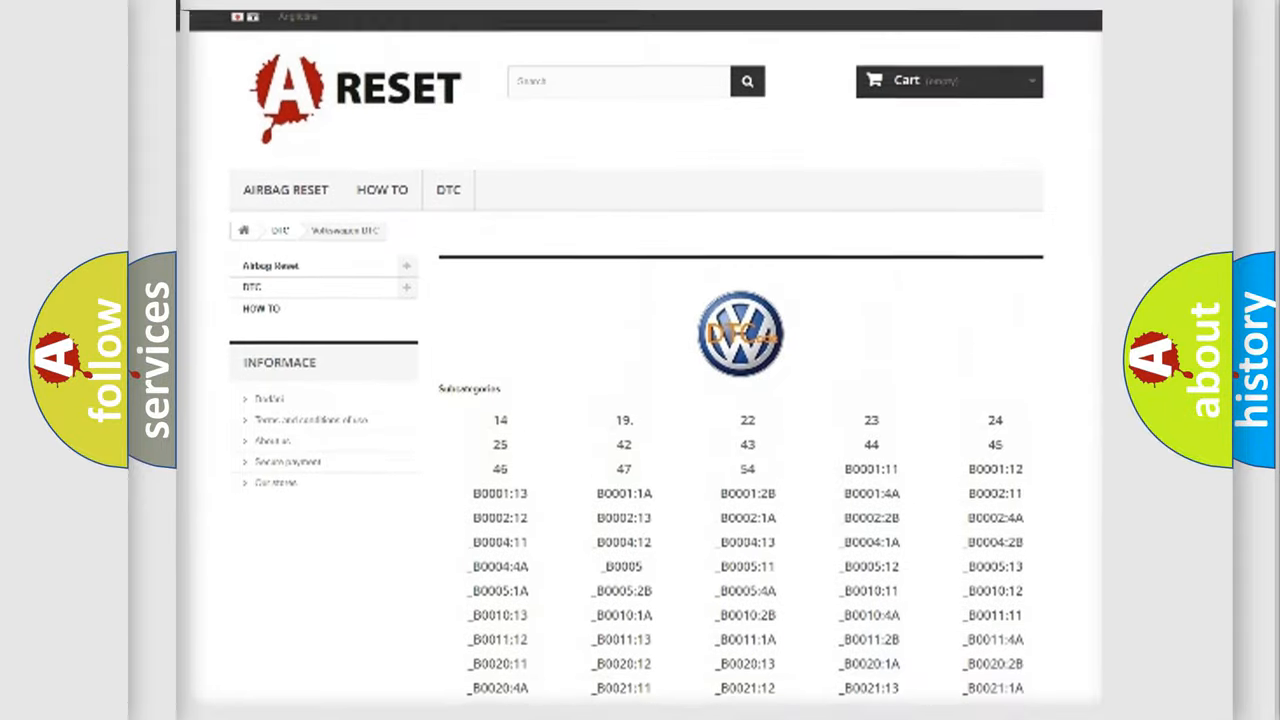